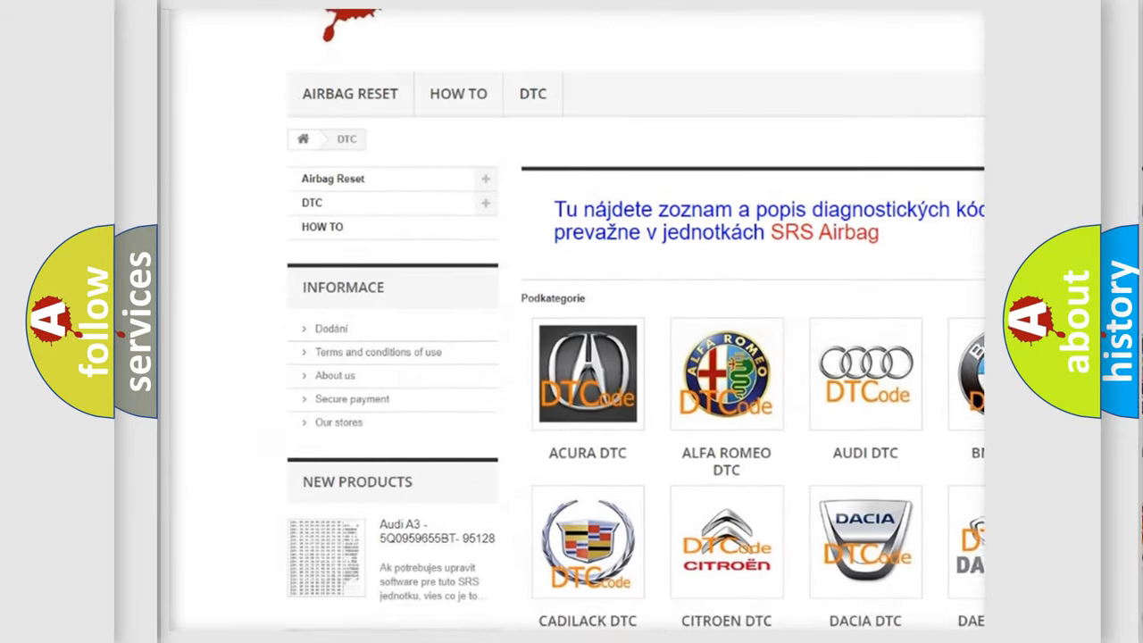
Step: Scroll the DTC category page past the manufacturer logos into the B-series code list
scroll(down, 3)
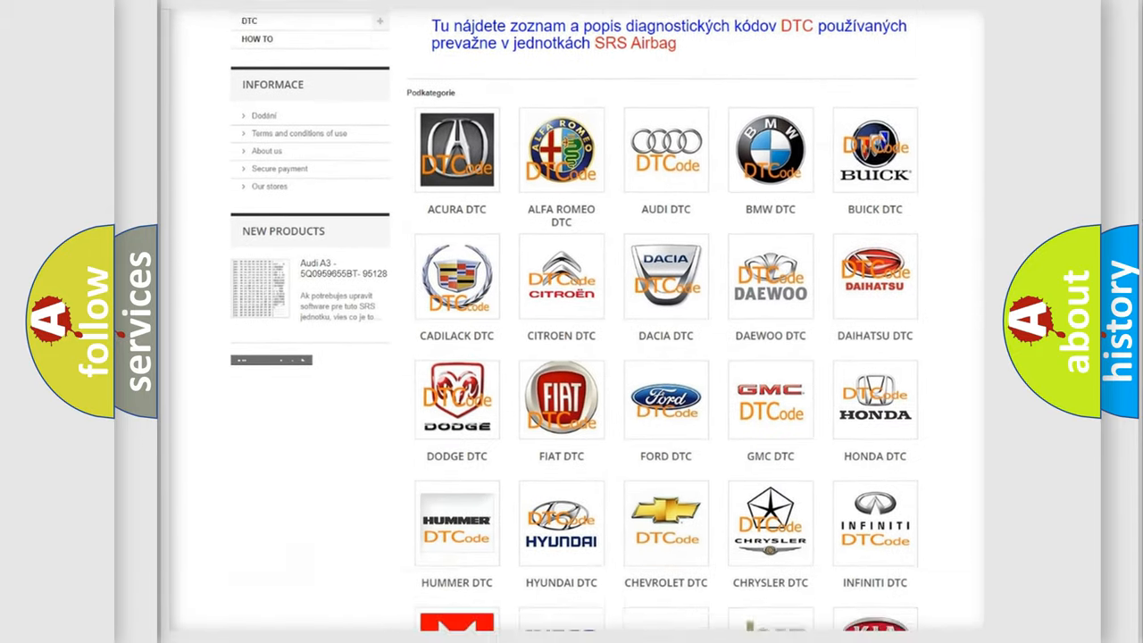
scroll(down, 3)
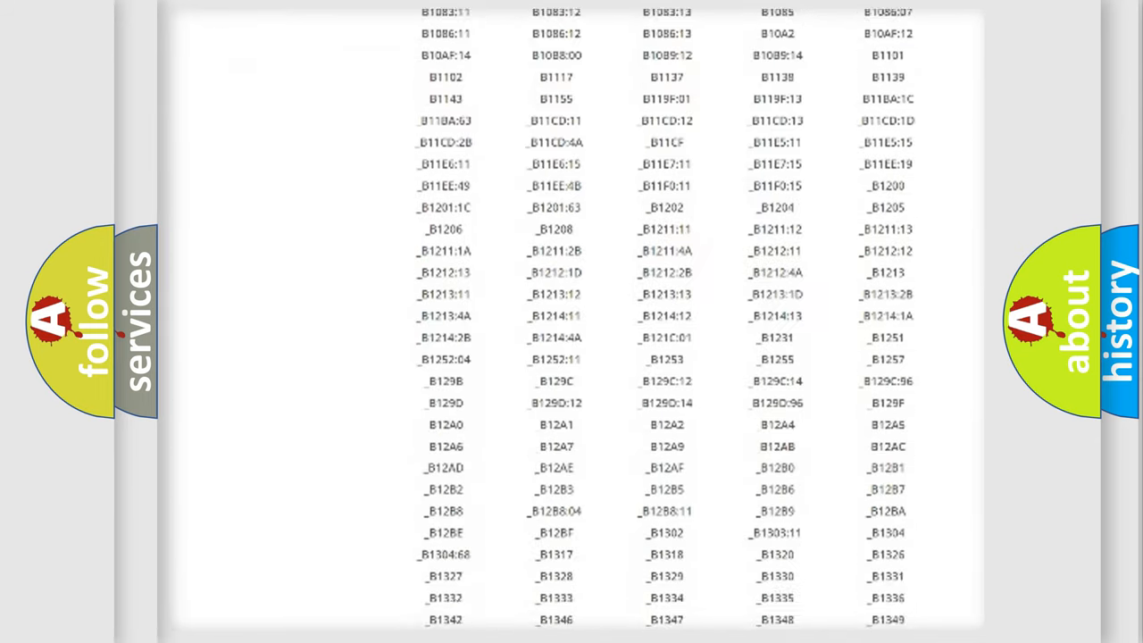
scroll(down, 3)
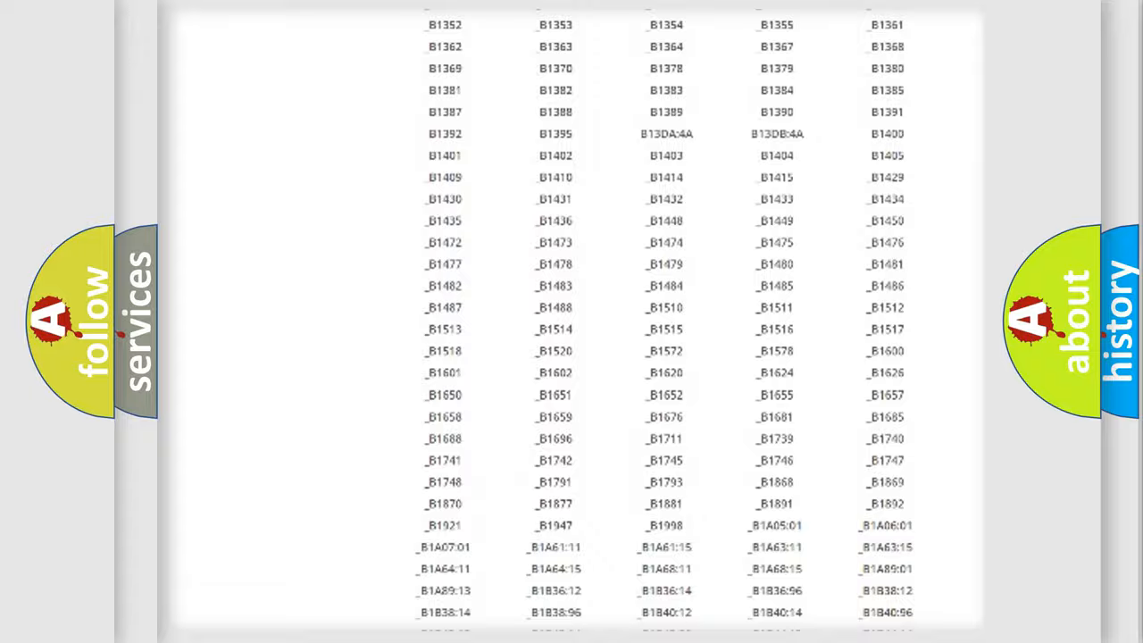
scroll(up, 3)
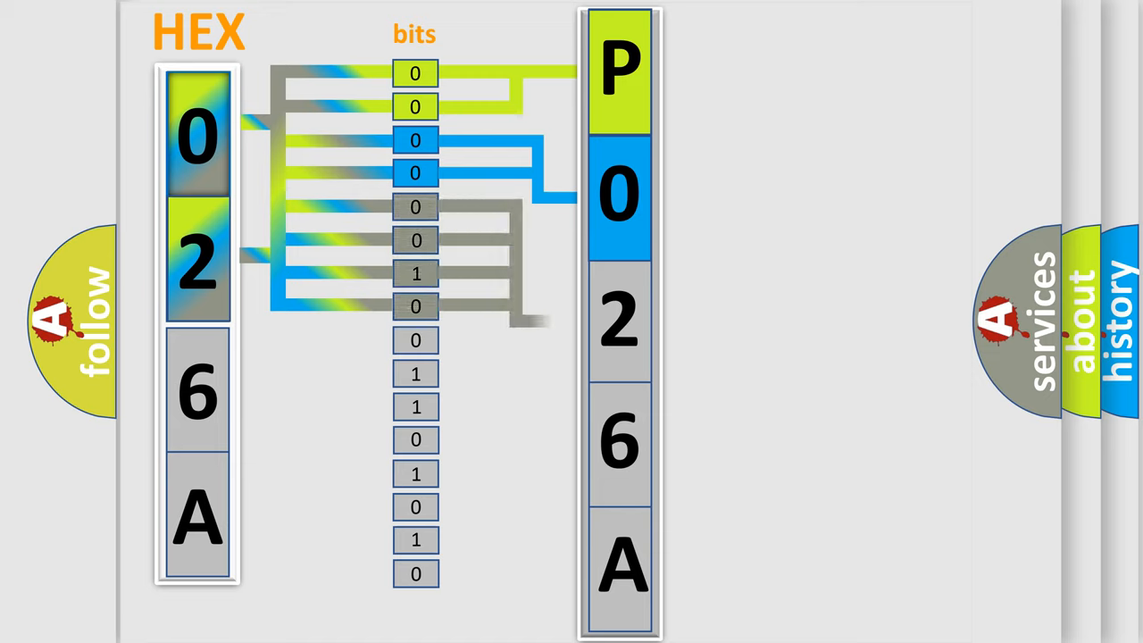
Step: Play the slide animating hex 0 2 6 A into bits that form code P026A
click(619, 322)
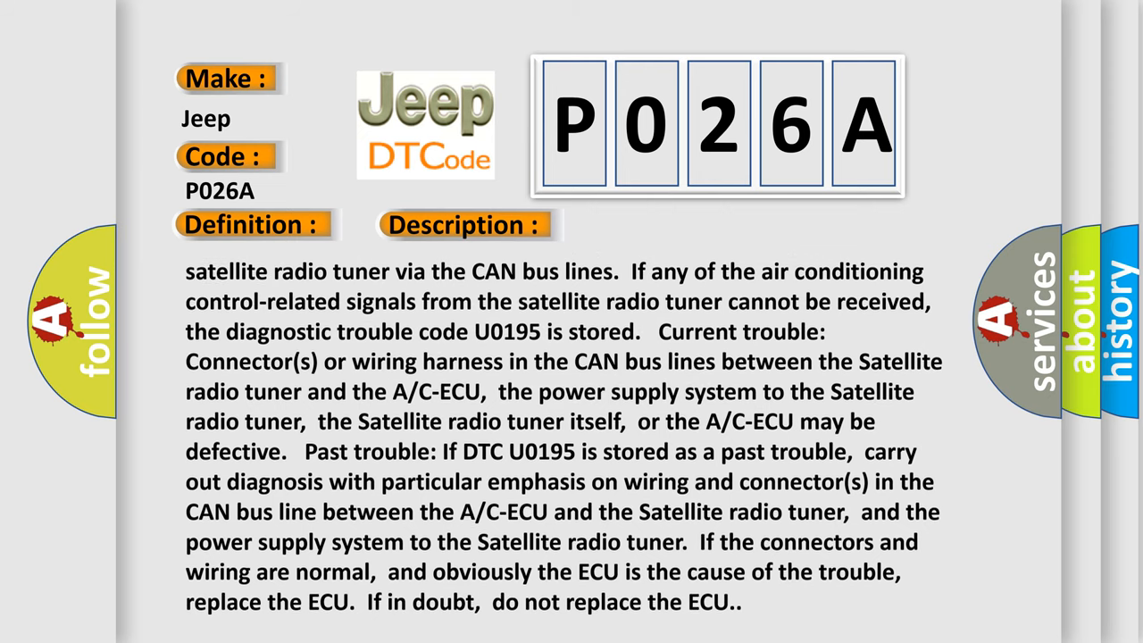
Step: Scroll the Jeep P026A description up to its closing advice about not replacing the ECU
scroll(down, 3)
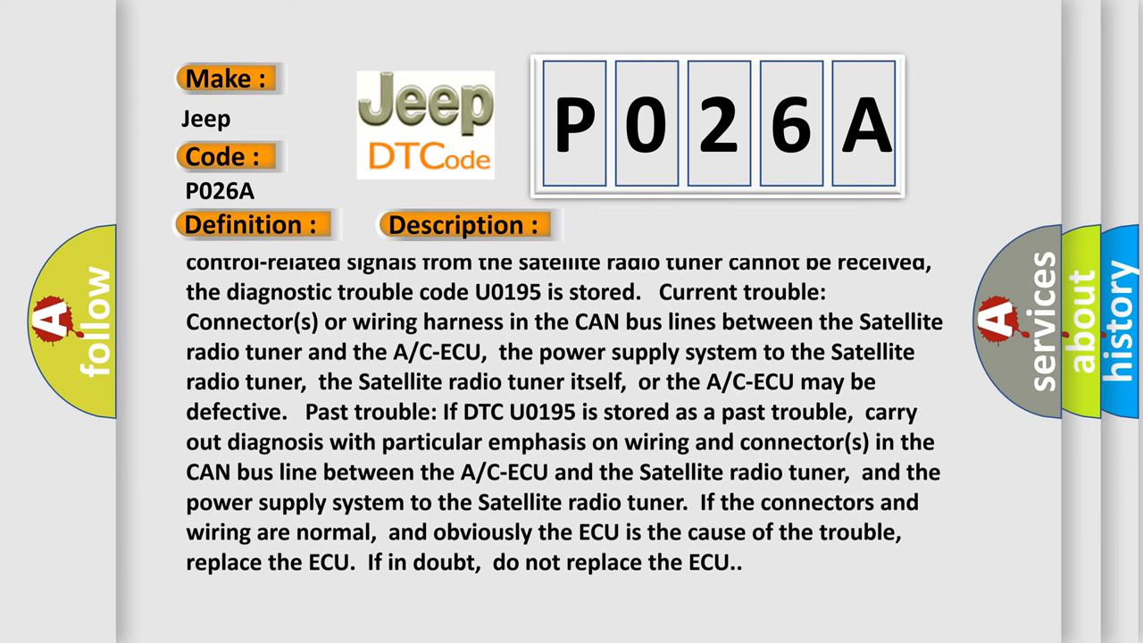
scroll(down, 3)
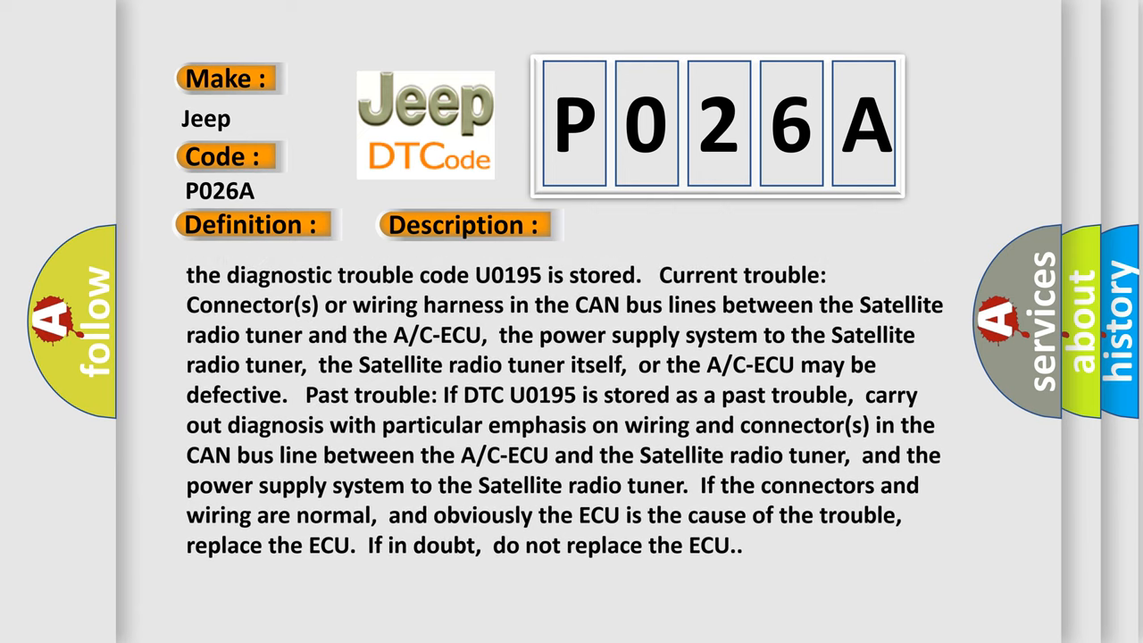
scroll(down, 3)
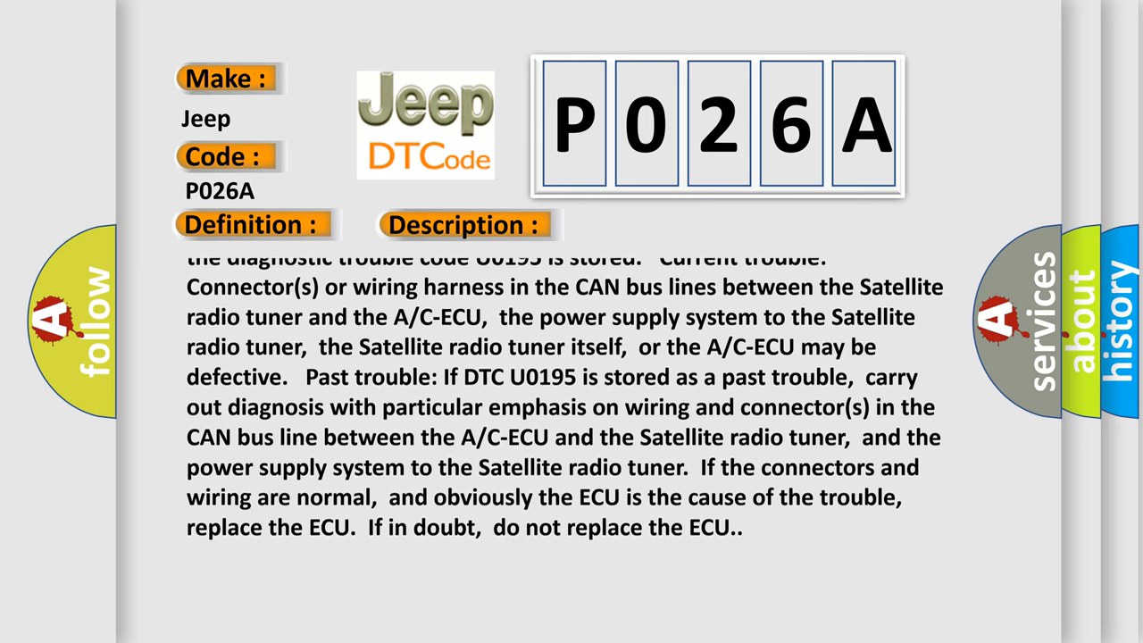
scroll(down, 3)
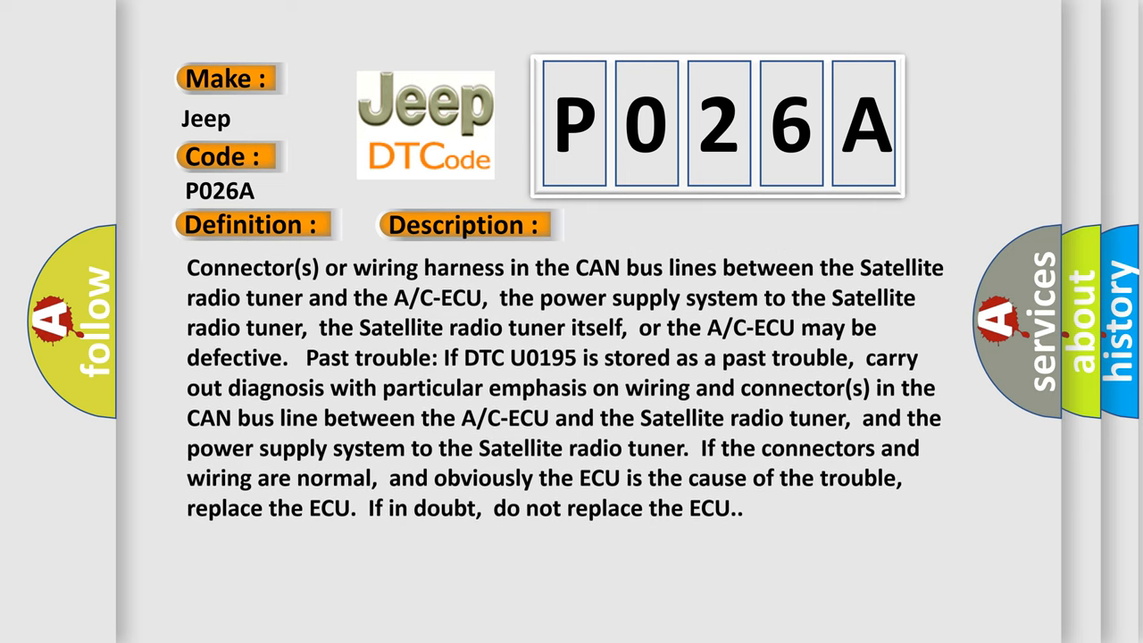
scroll(down, 3)
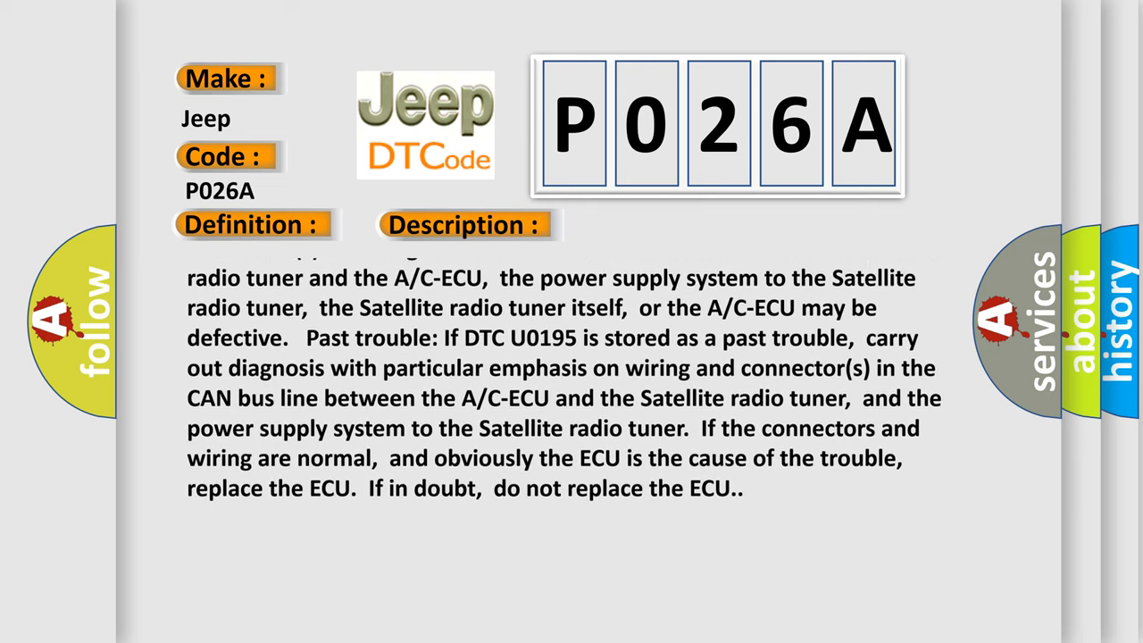